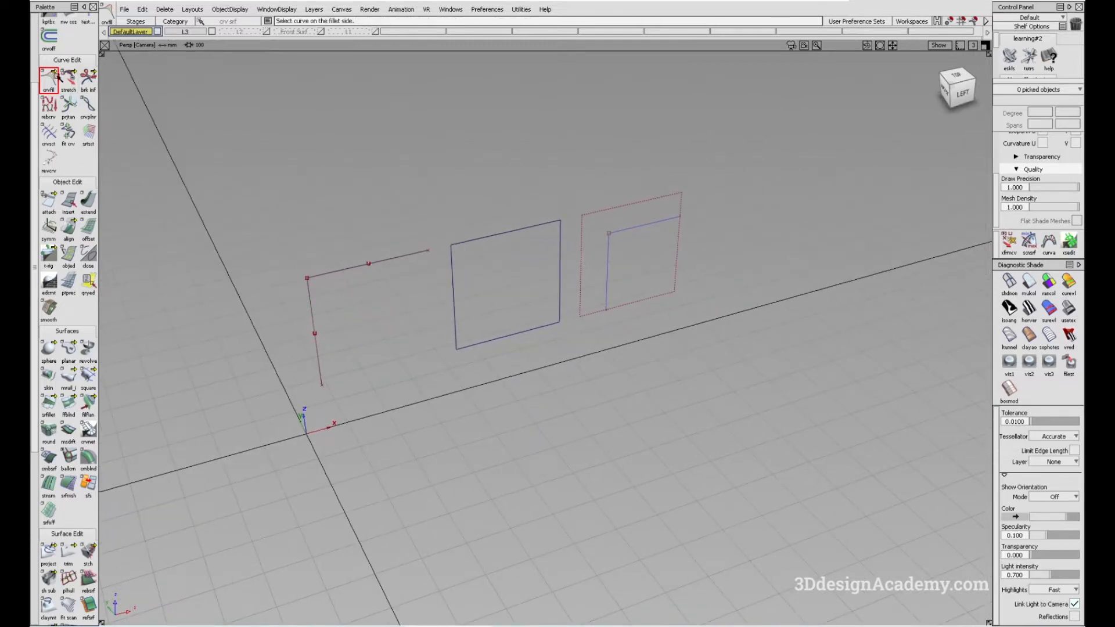
Configure Curve Fillet for Chord construction, G2 Curvature section and chordal length 100
left_click(49, 77)
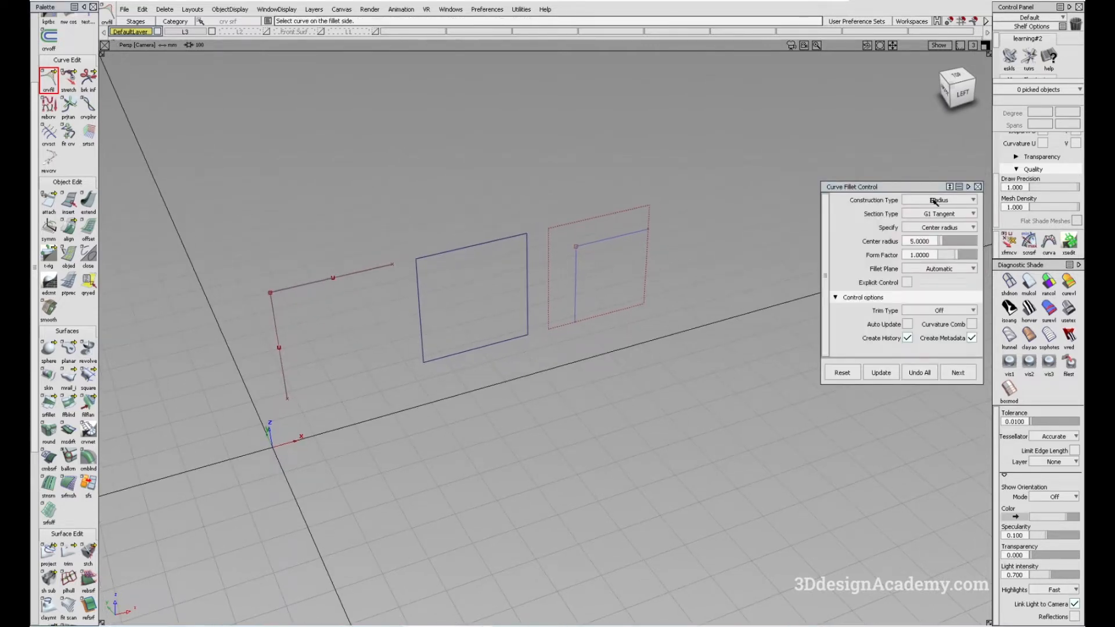
left_click(938, 214)
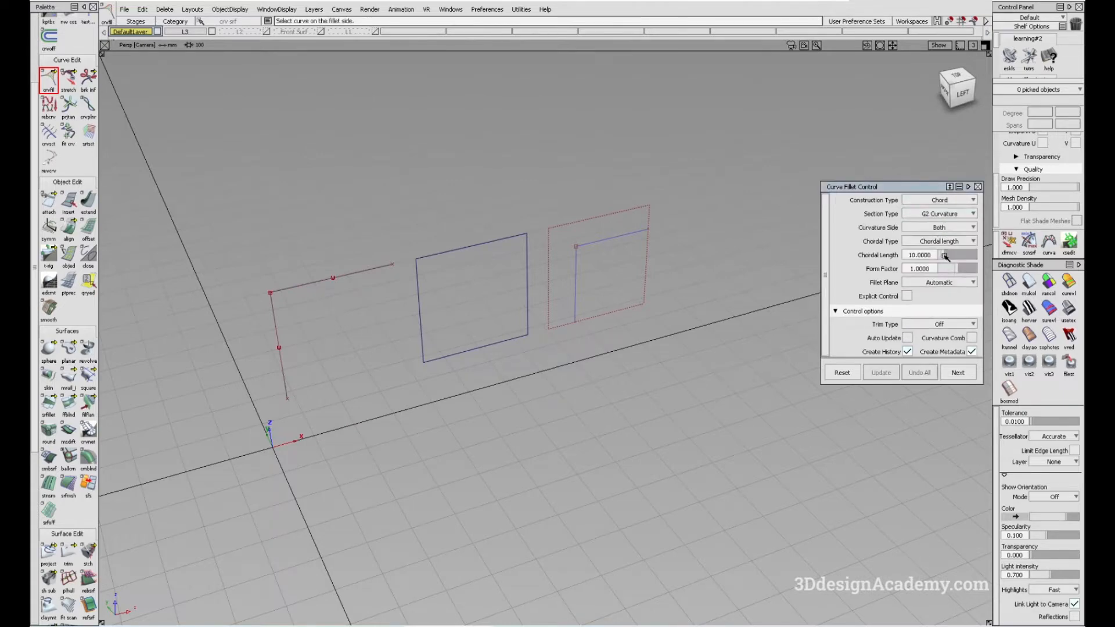
type("0.1000")
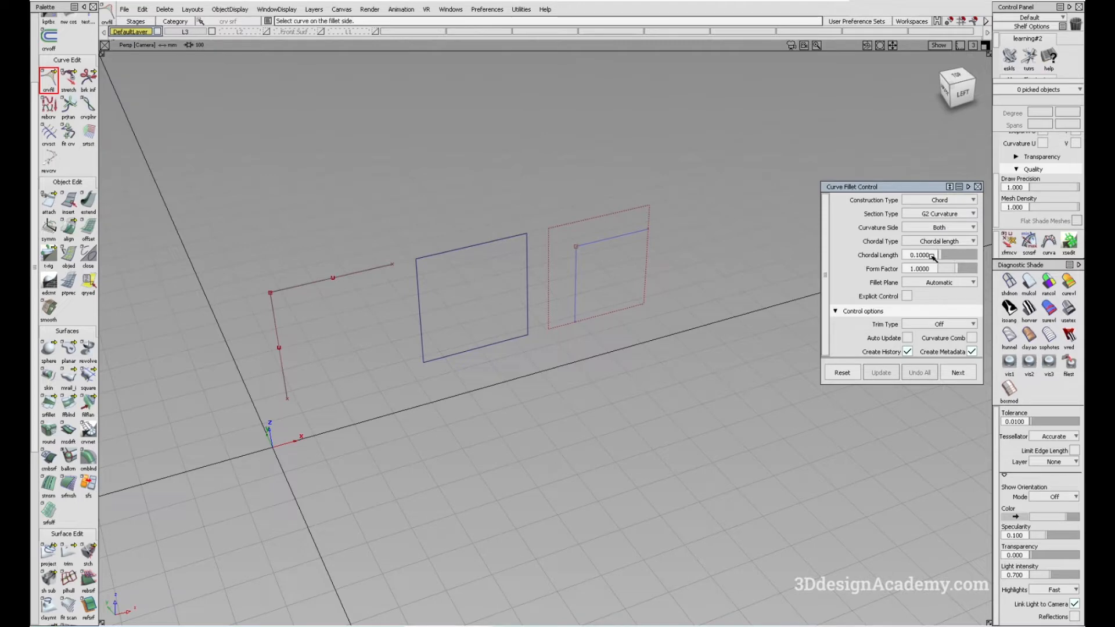
type("10")
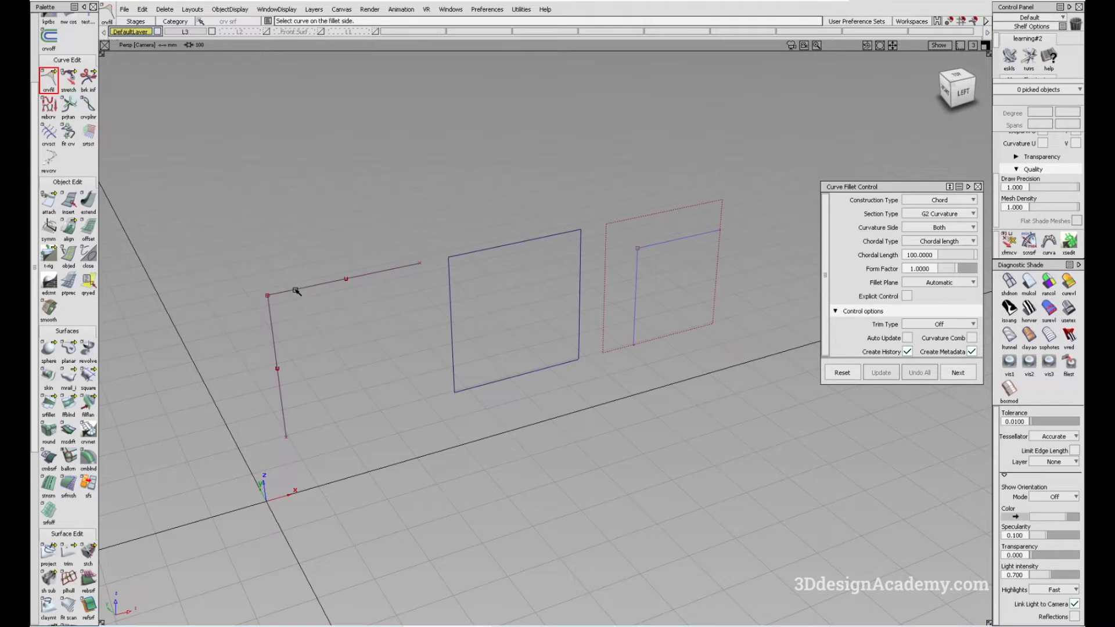
Pick the two corner curves of the blue square and build the G2 chord fillet
left_click(345, 279)
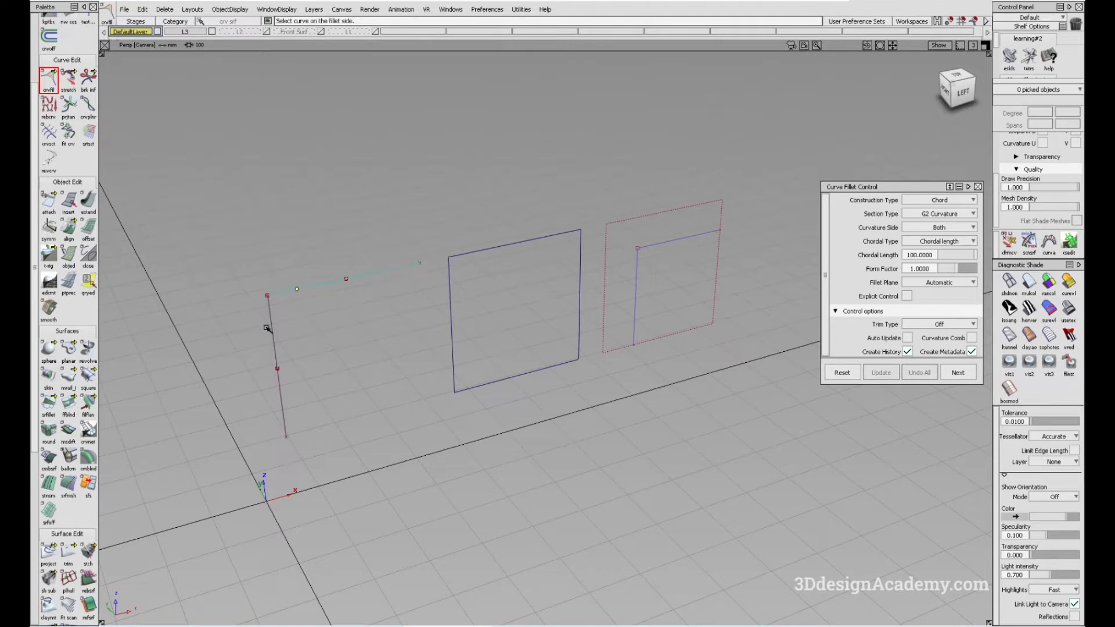
left_click(274, 329)
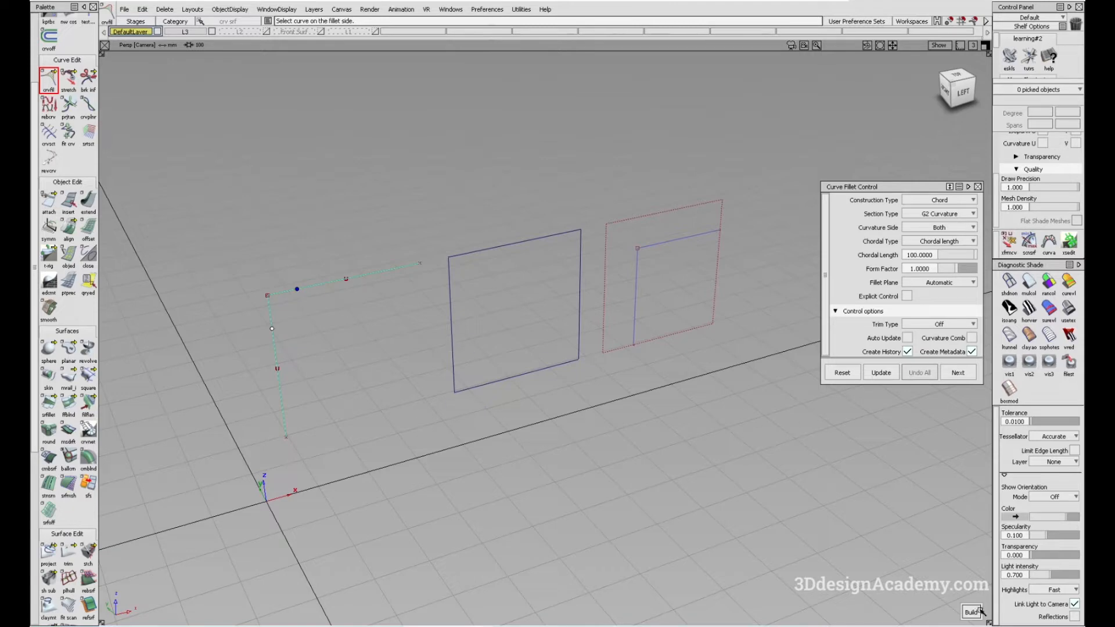
left_click(971, 612)
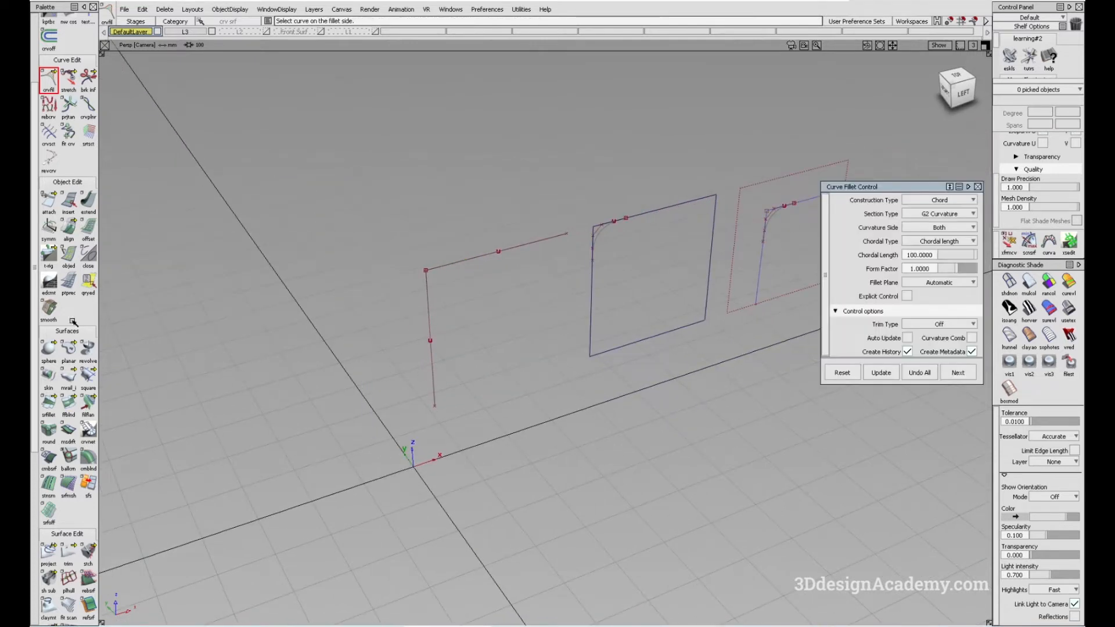
Select the crossing-curves fillet and drag its end manipulator about -0.15 along the curve
left_click(88, 201)
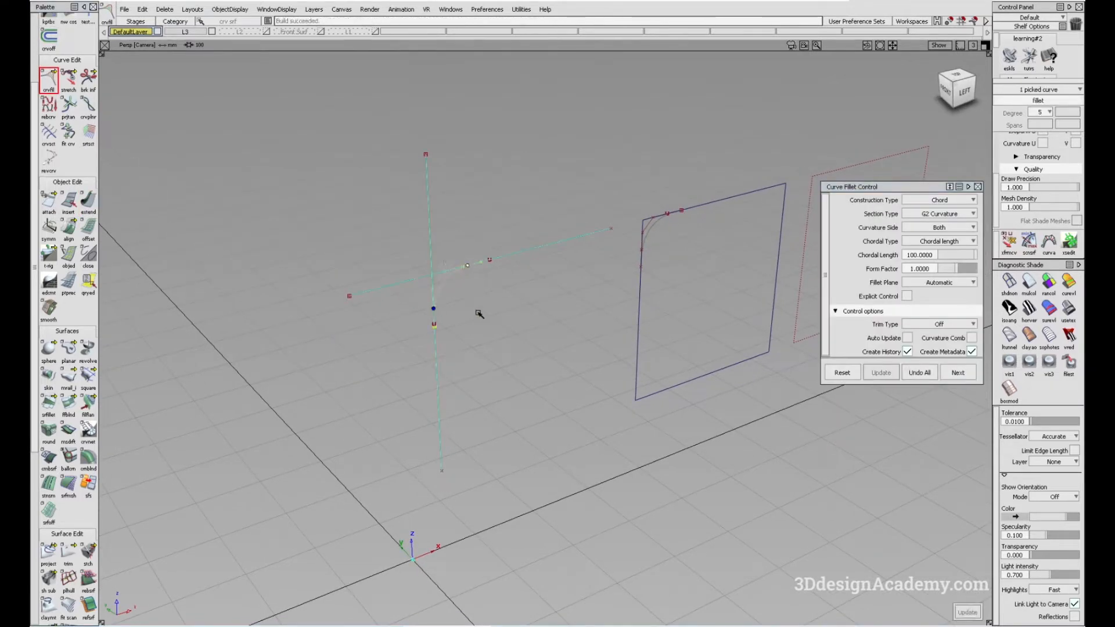
left_click(435, 311)
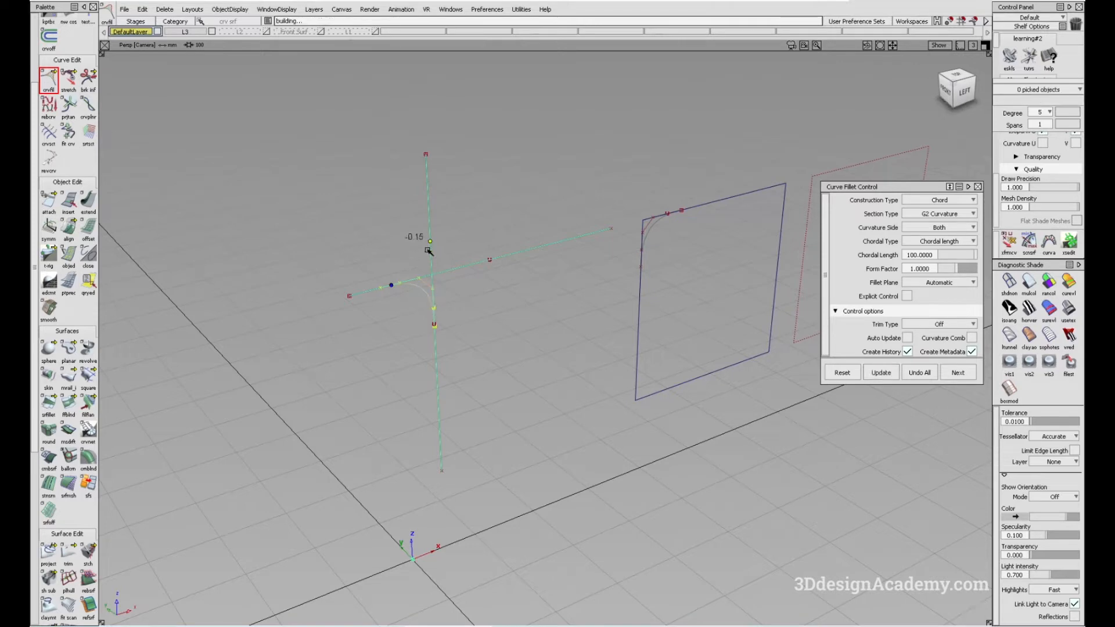
left_click_drag(428, 240, 463, 267)
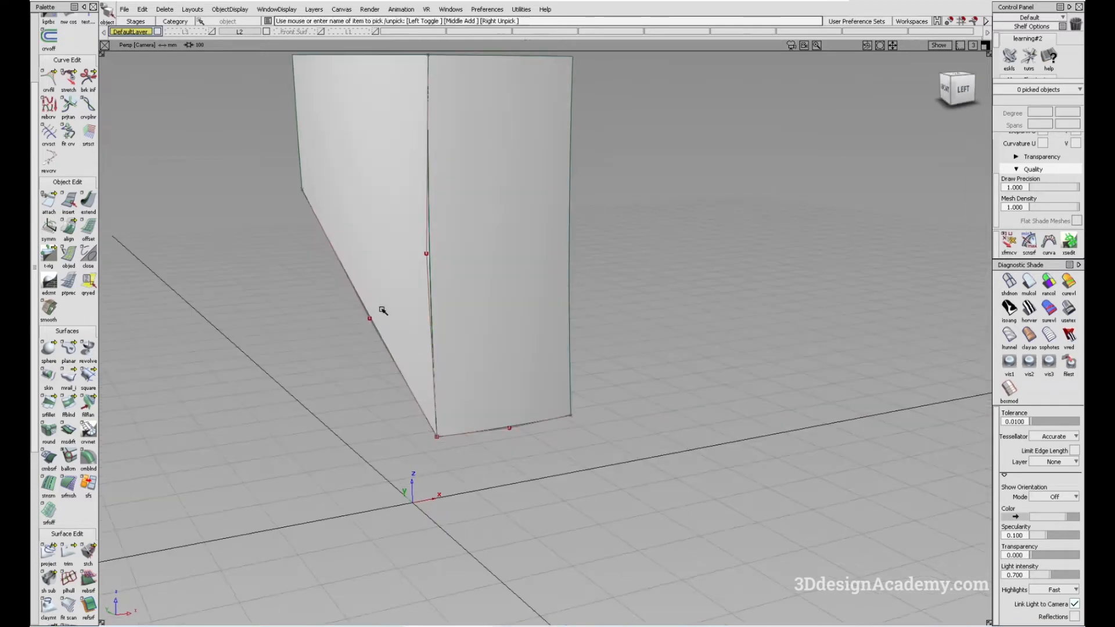
mouse_move(456, 454)
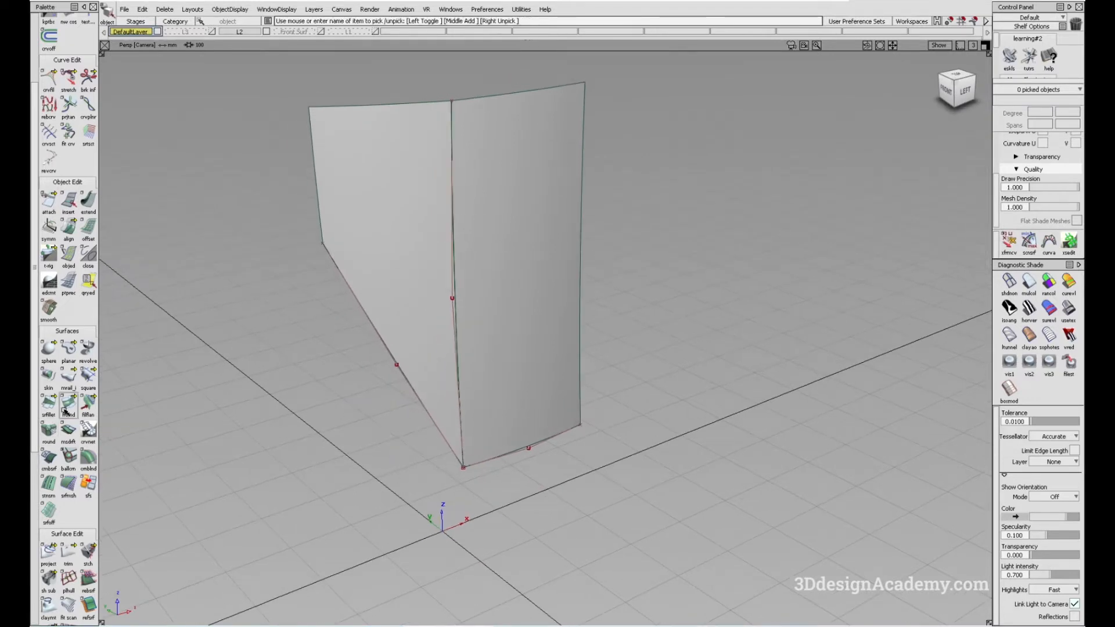
Build a Surface Fillet between the two angled wall surfaces
left_click(48, 409)
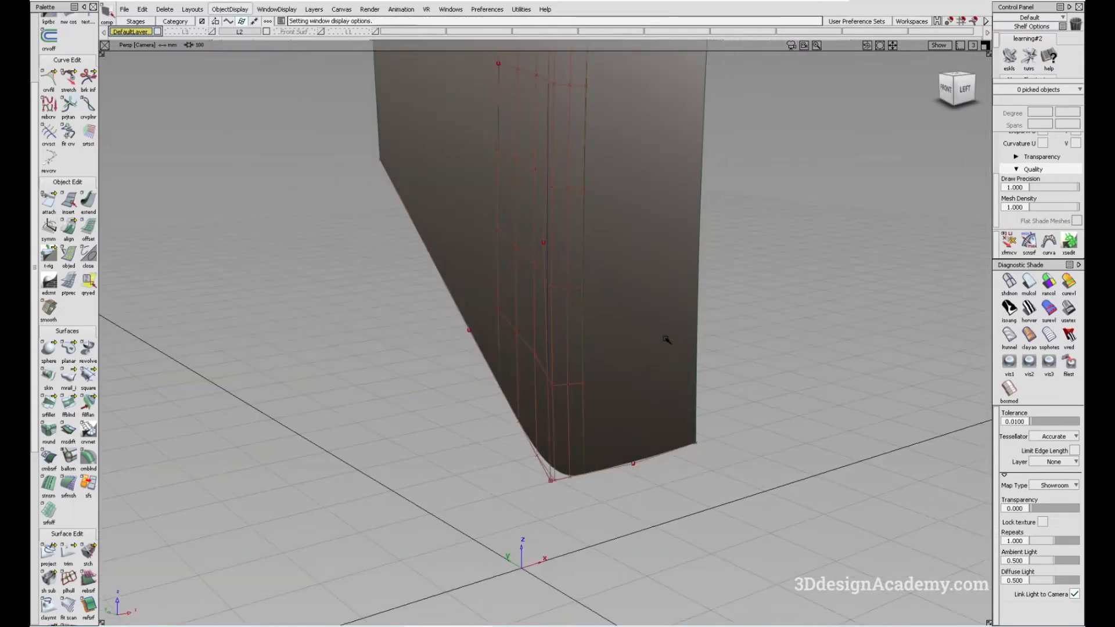
Delete the surface fillet and rebuild a G2 curve fillet on the bottom edges with chordal length 150
left_click(48, 402)
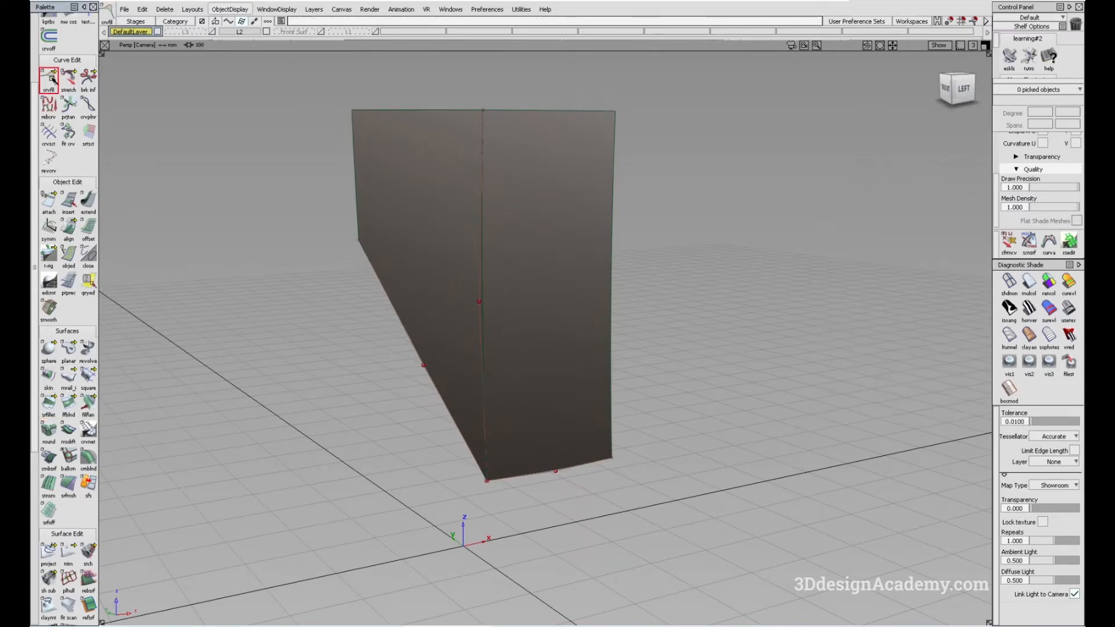
left_click(49, 78)
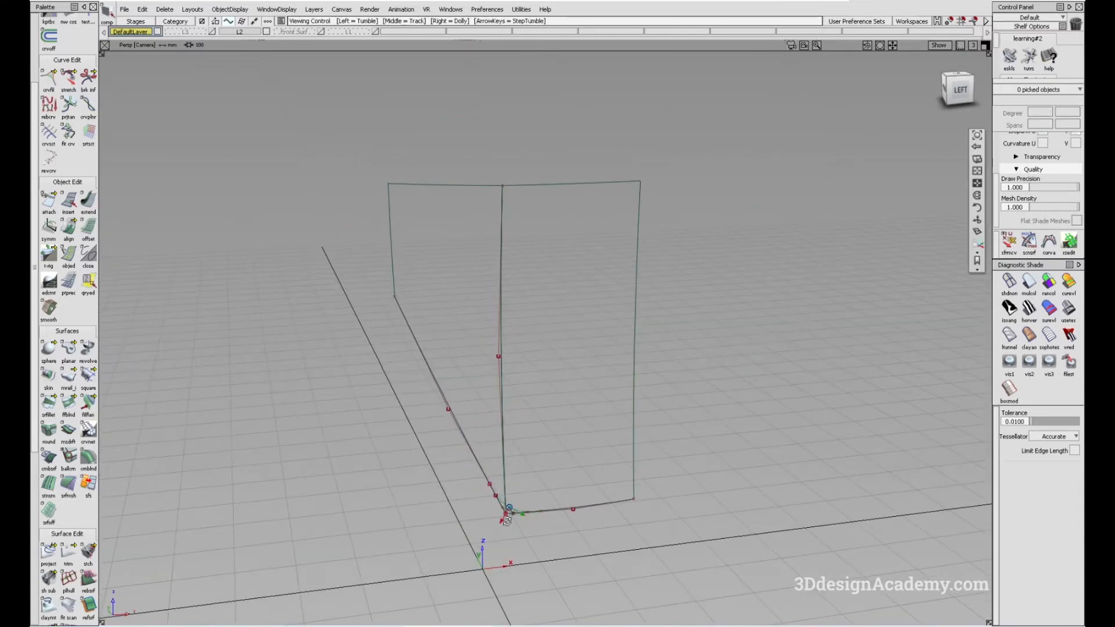
left_click(49, 77)
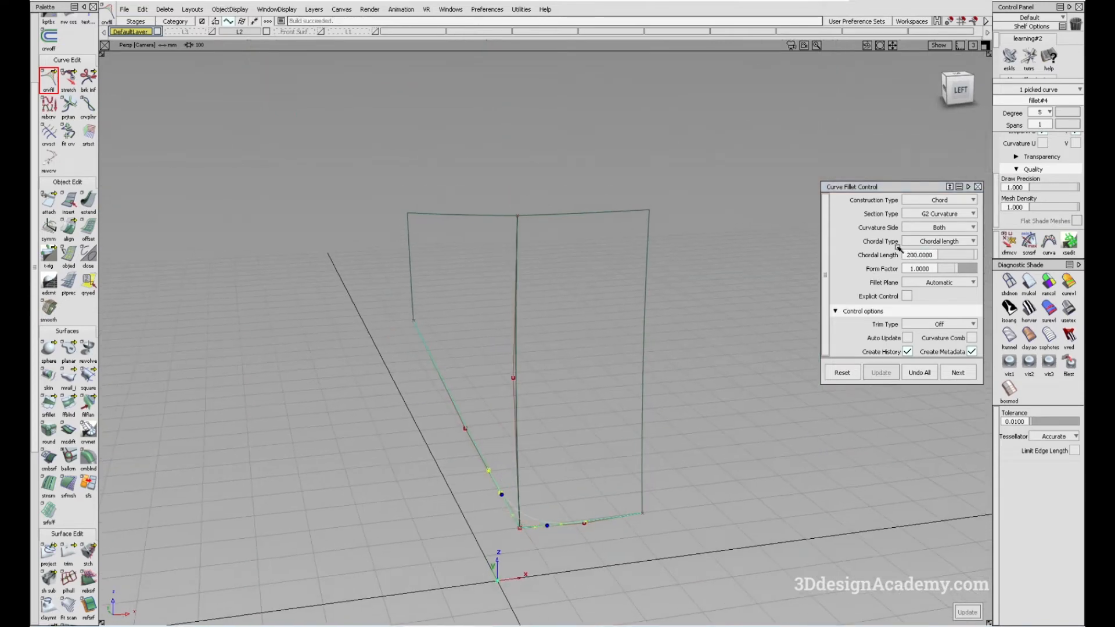
type("150")
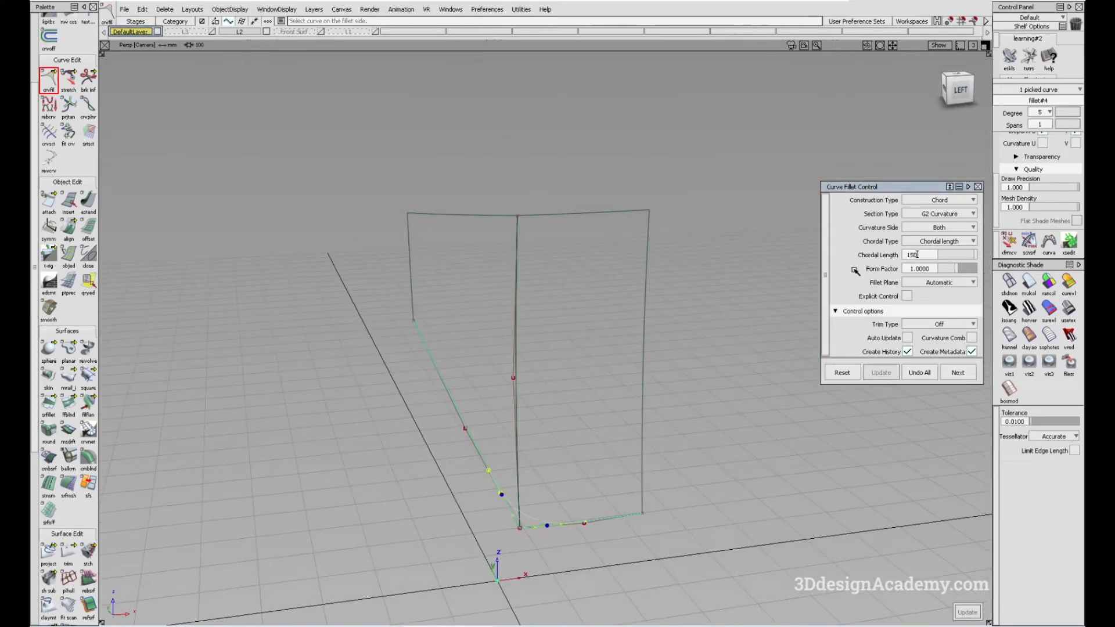
left_click(880, 372)
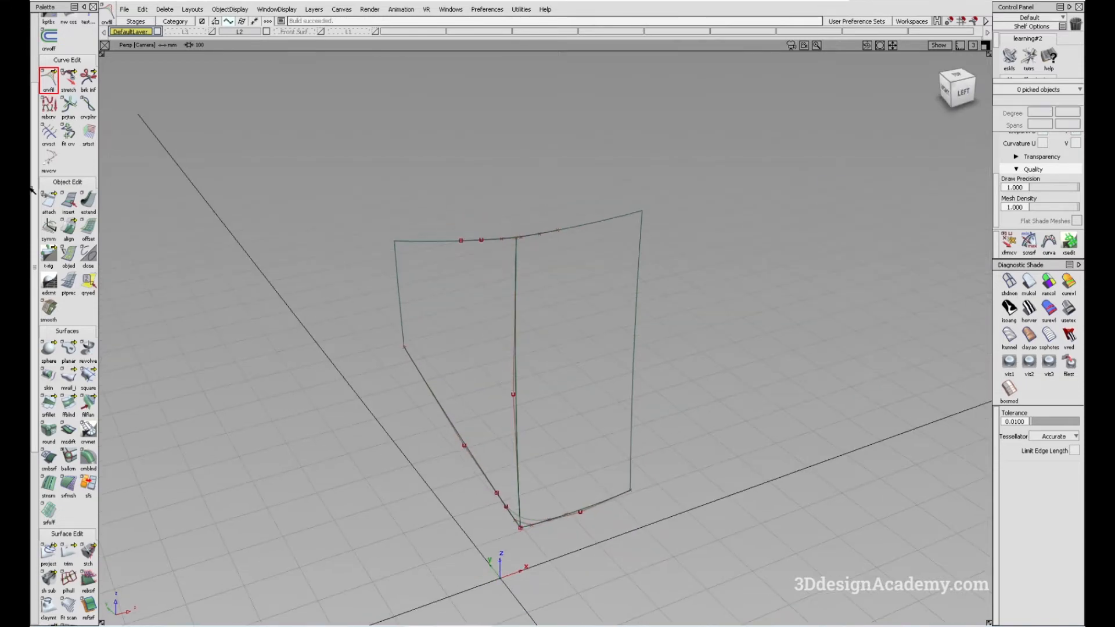
Paste copies of the vertical edge curve and stretch them to the fillet's ends
left_click(49, 80)
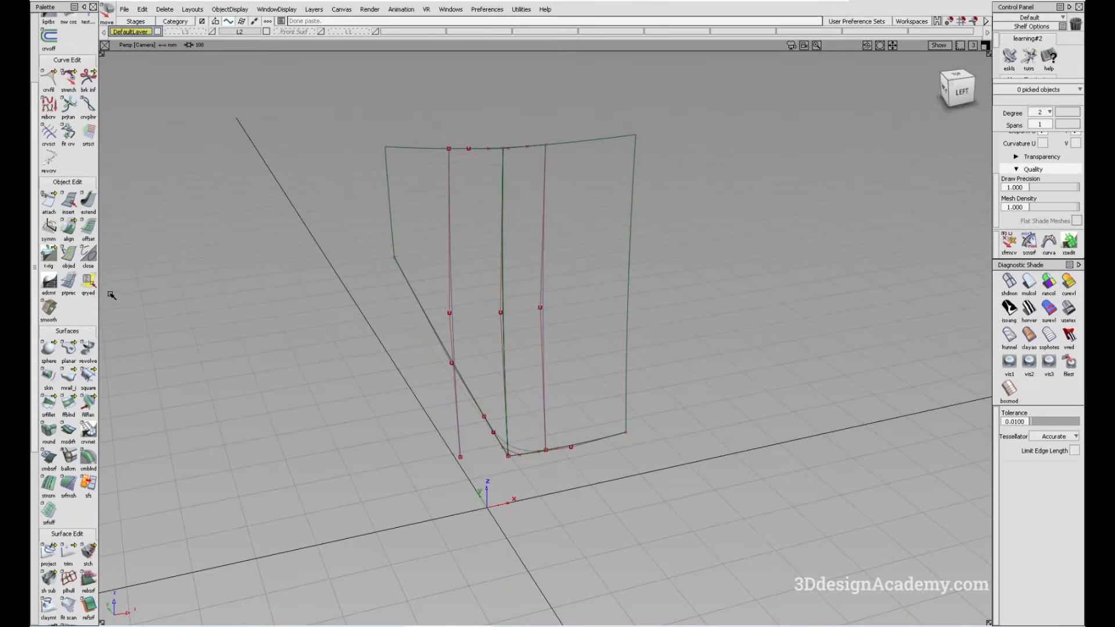
left_click(68, 73)
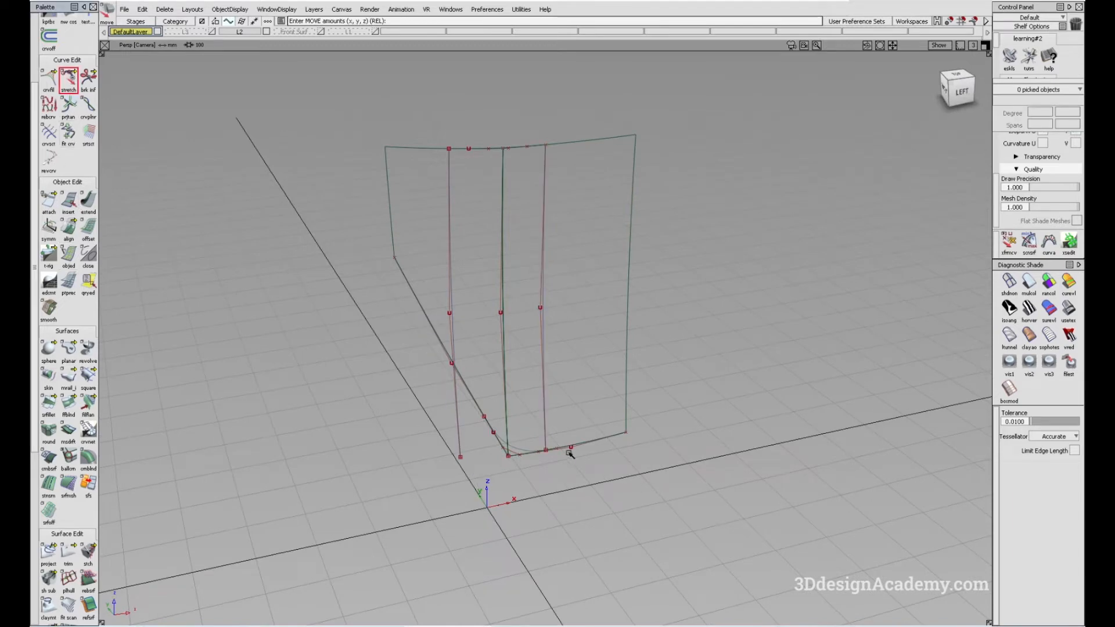
left_click(569, 448)
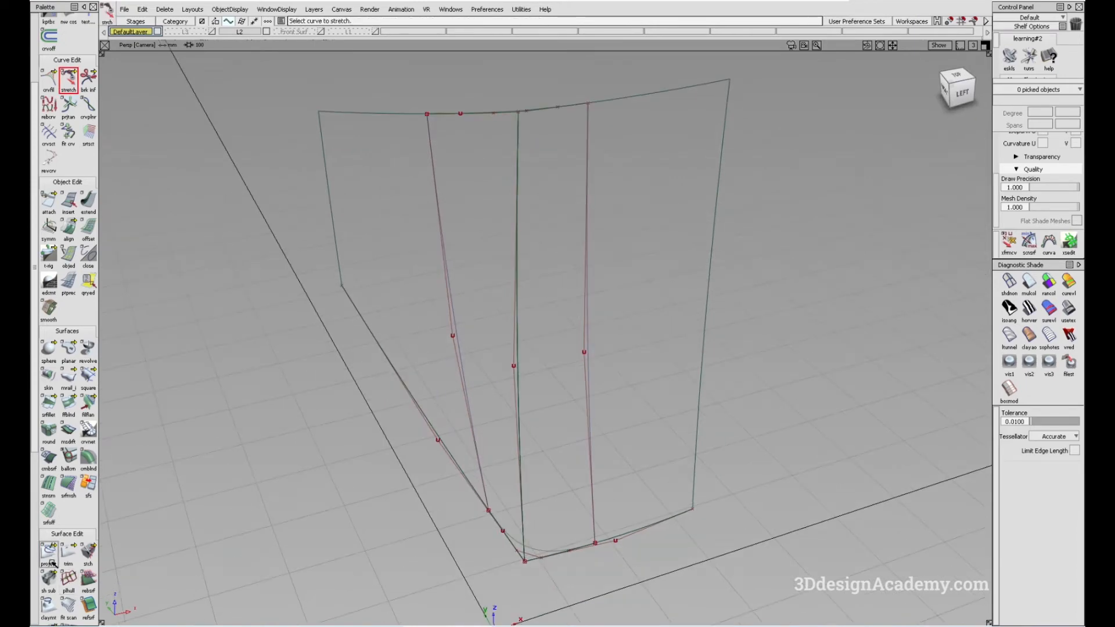
left_click(48, 548)
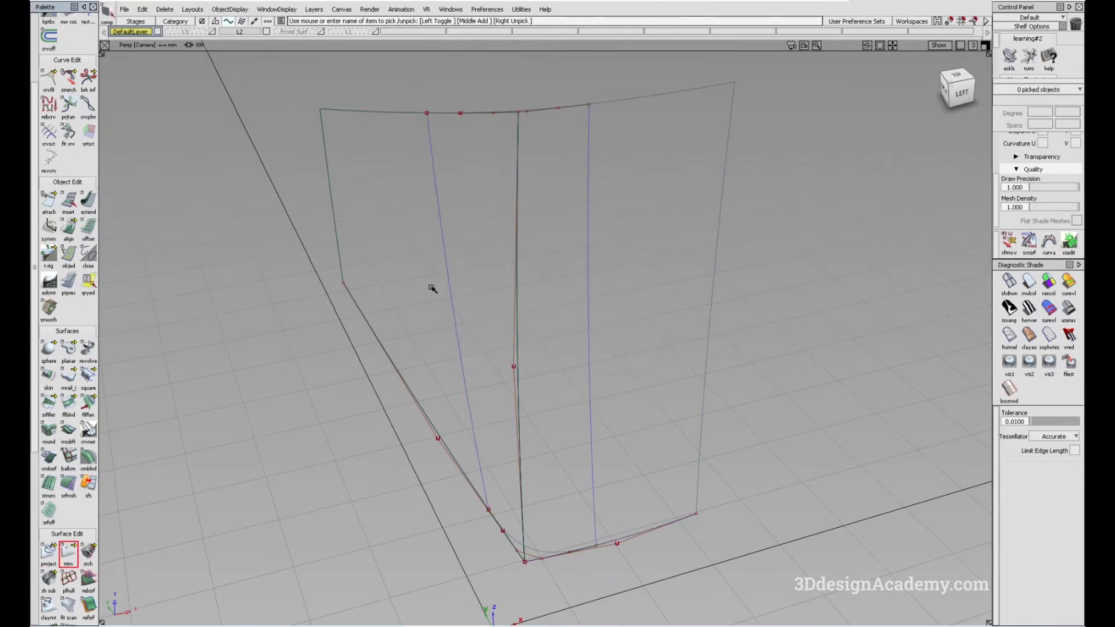
Trim away the sharp corner and fill it with a Square patch, G2 Curvature on boundaries 1 and 3
left_click(68, 548)
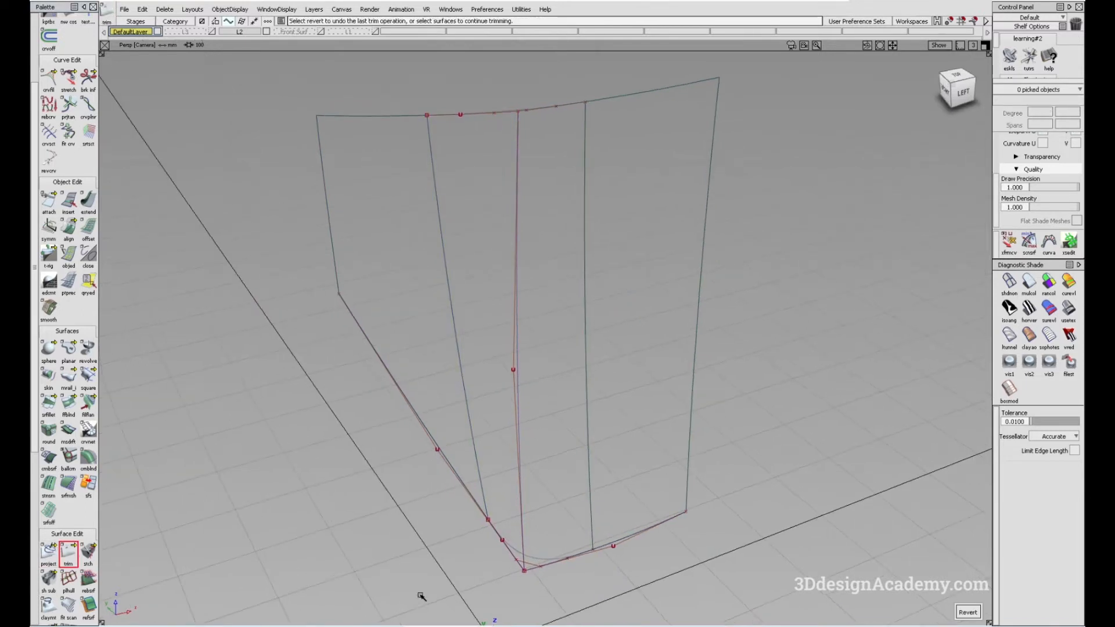
left_click(87, 369)
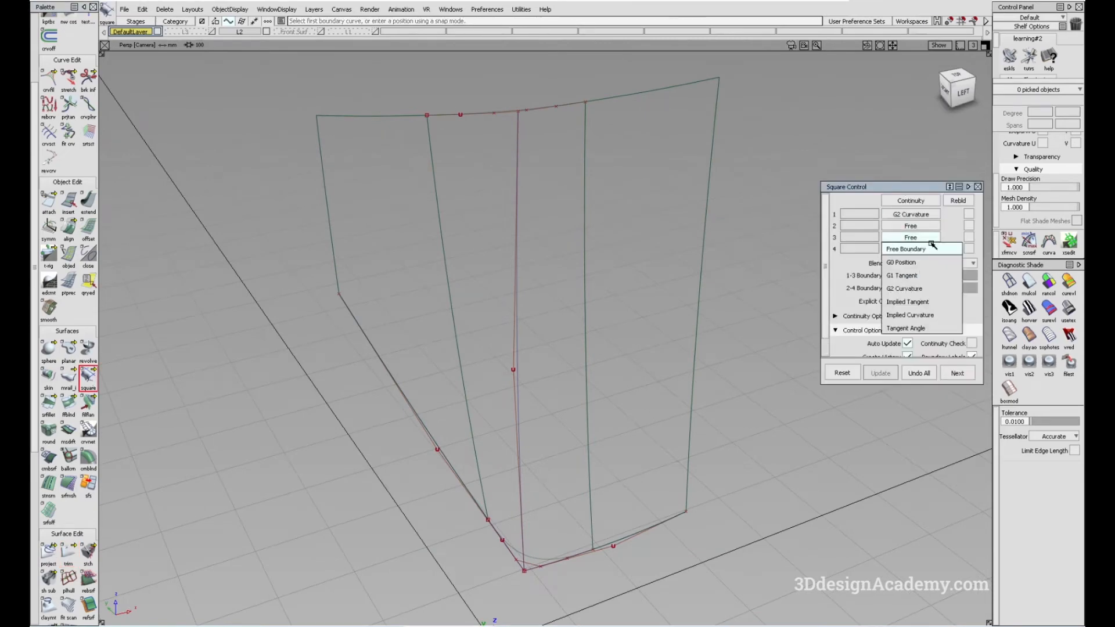
left_click(909, 237)
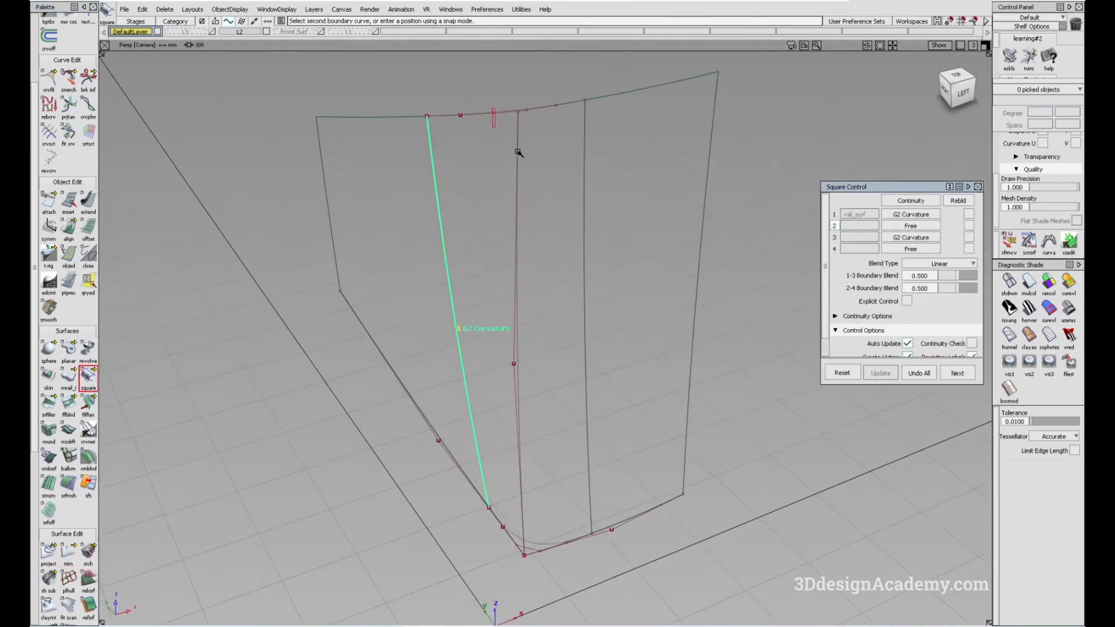
left_click(586, 321)
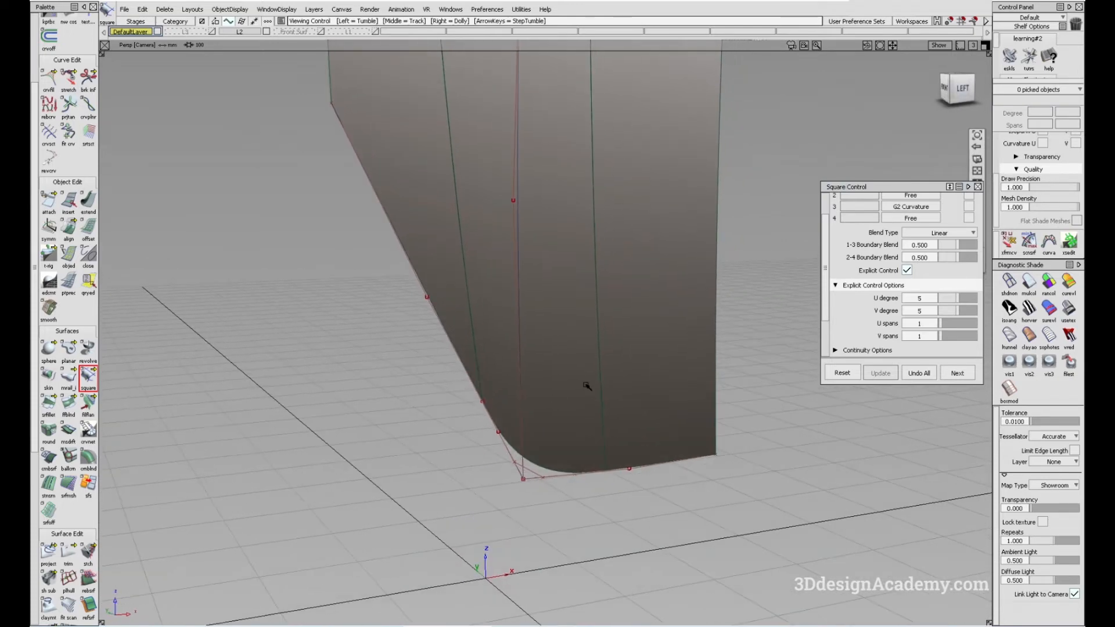
left_click_drag(586, 385, 553, 313)
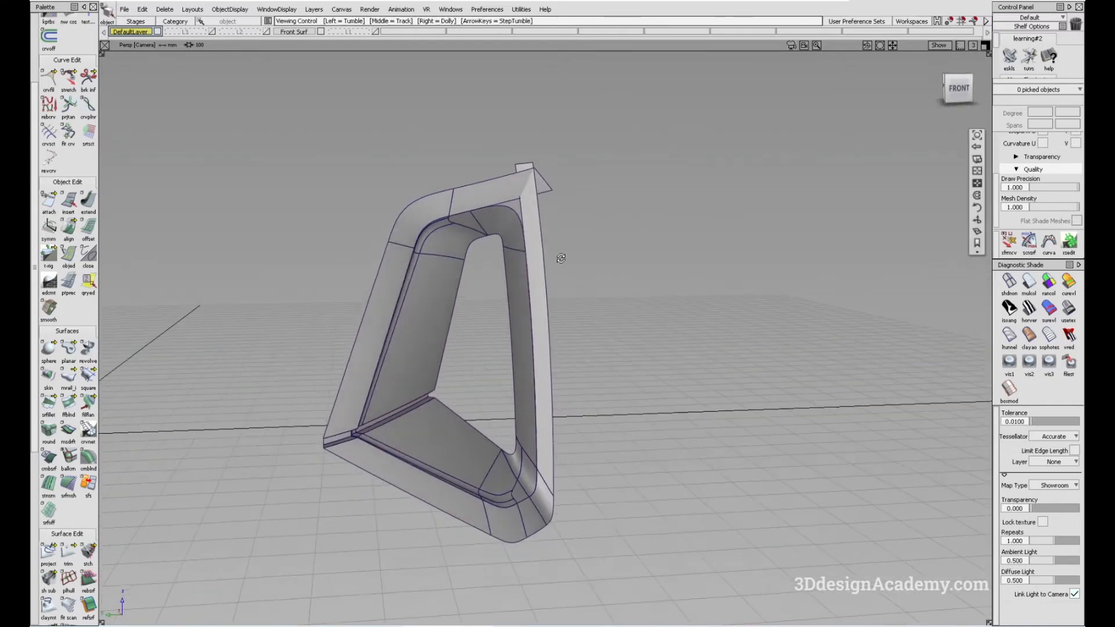
Tumble and dolly the Persp view to frame the intake's sharp top outer corner
left_click_drag(560, 258, 580, 352)
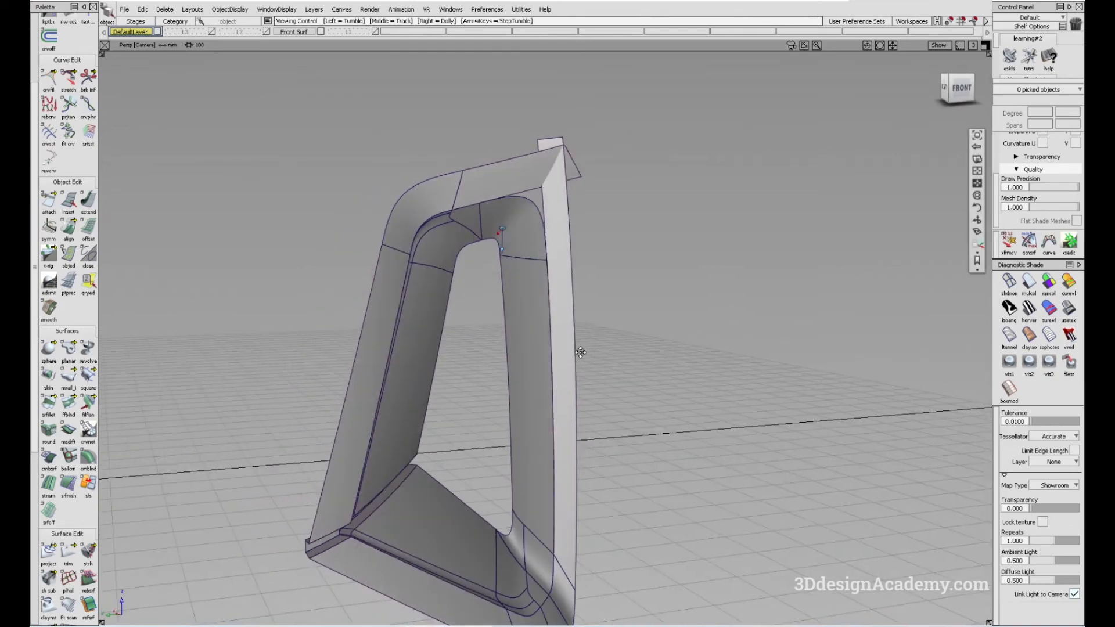
left_click_drag(581, 353, 555, 264)
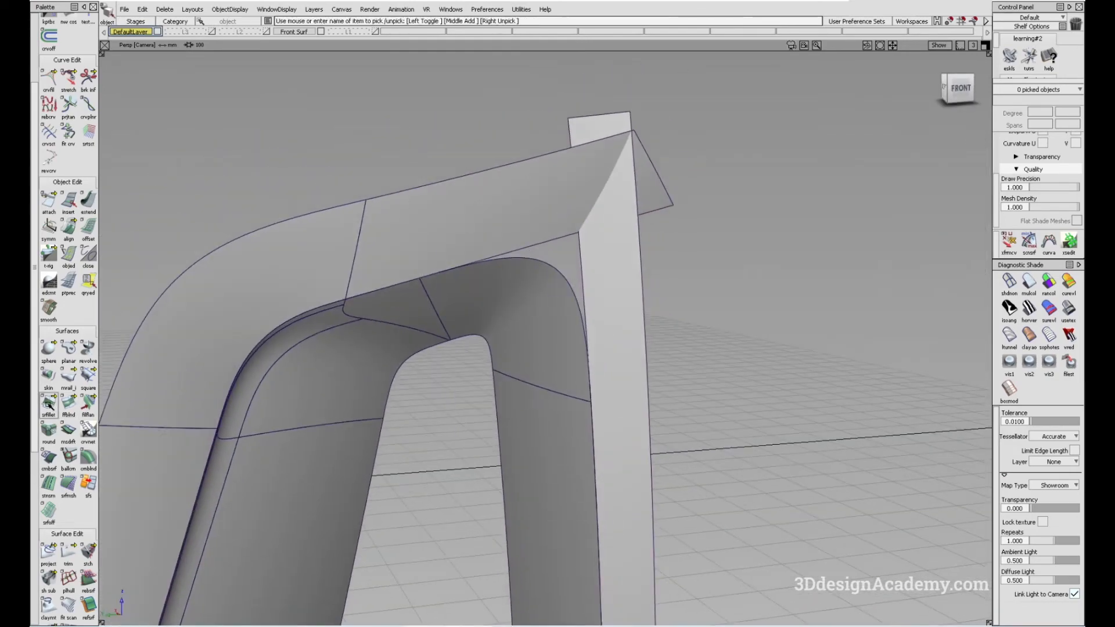
Surface-fillet the top and side faces, reducing chordal length from 100 to 25
left_click(49, 406)
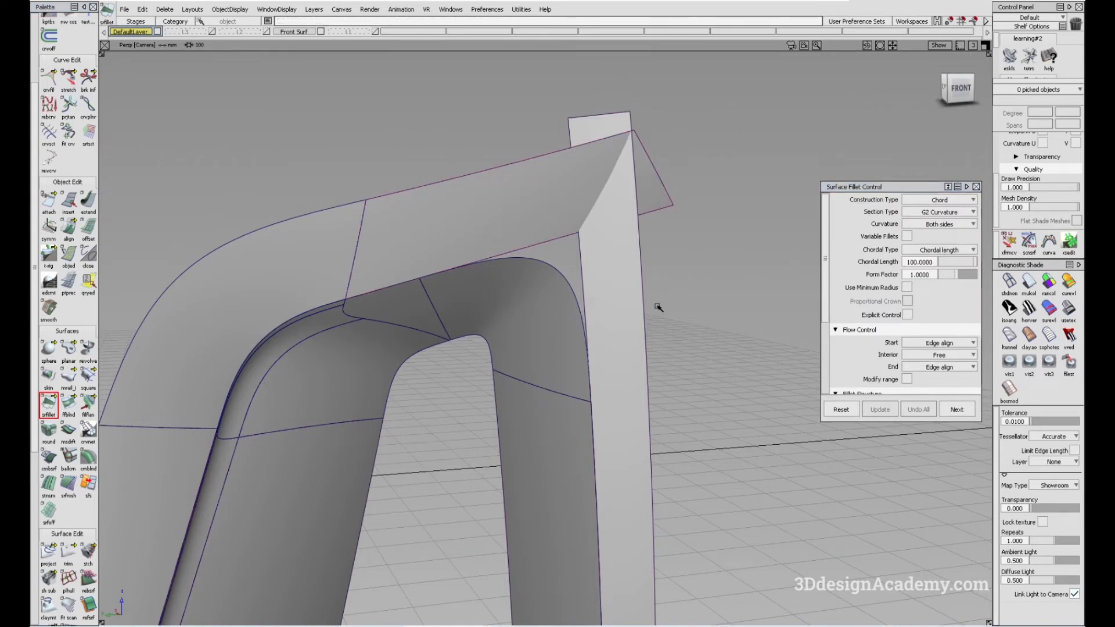
left_click(607, 321)
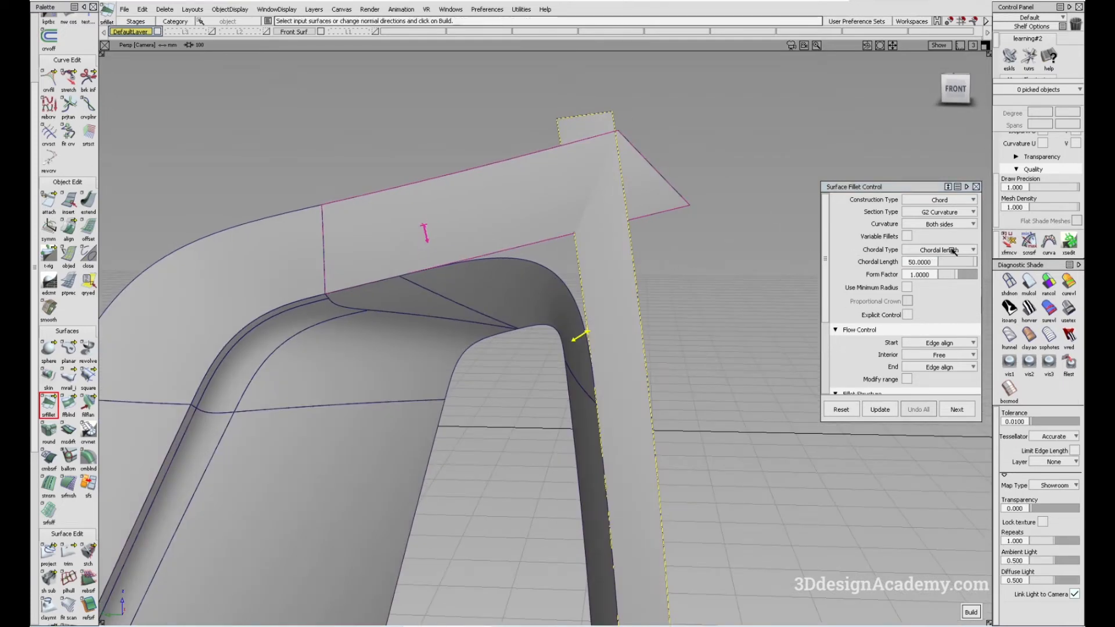
left_click(919, 261)
type("30.0000")
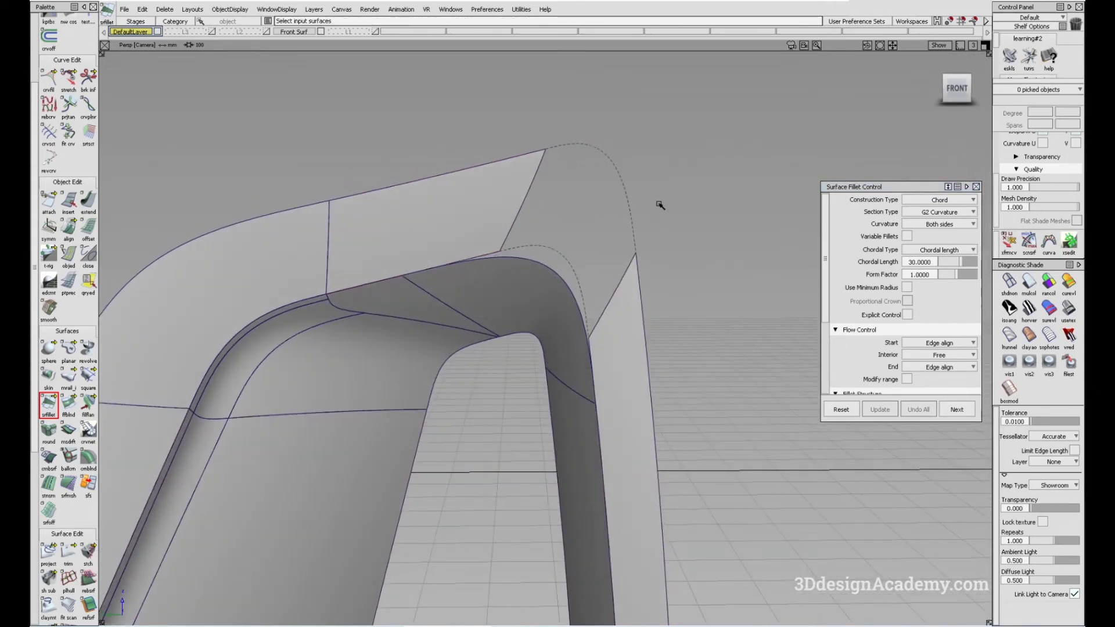
left_click(938, 354)
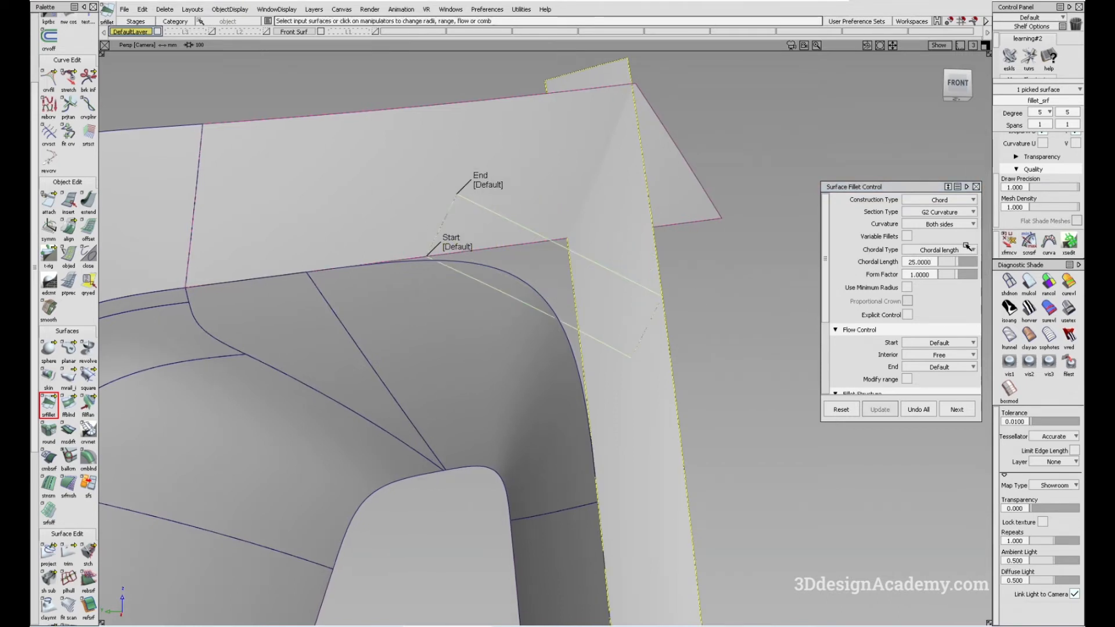
left_click(920, 262)
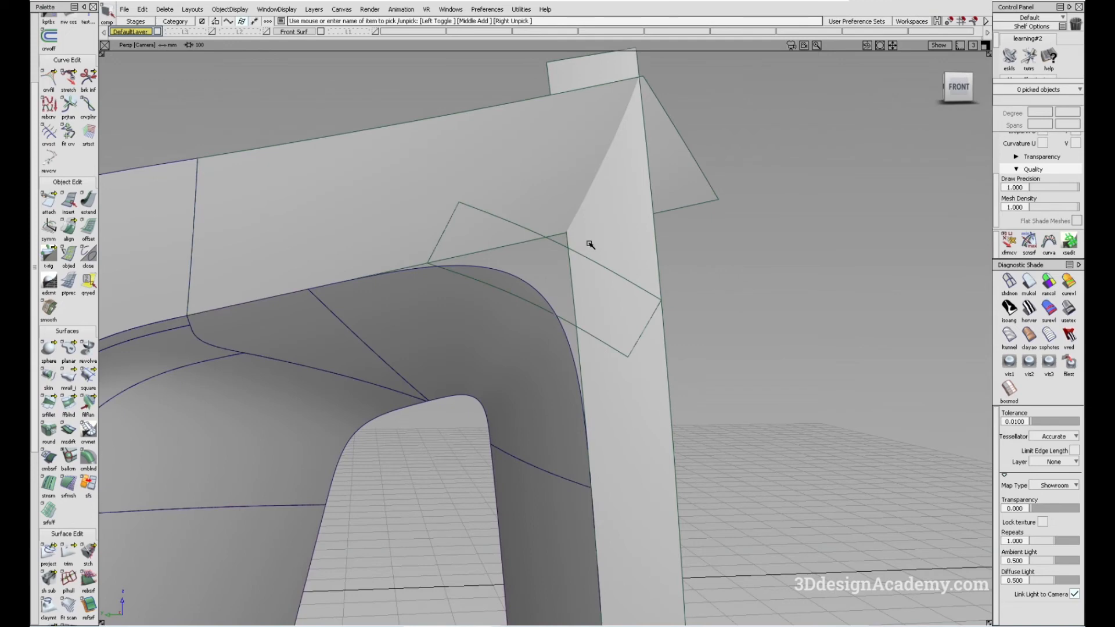
mouse_move(385, 128)
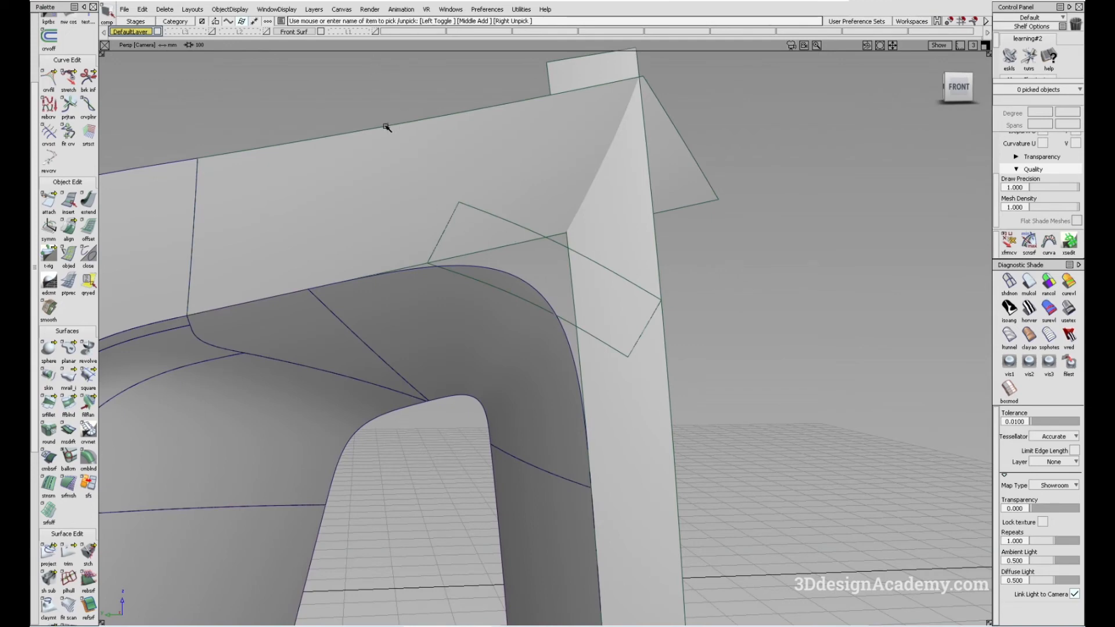
mouse_move(641, 288)
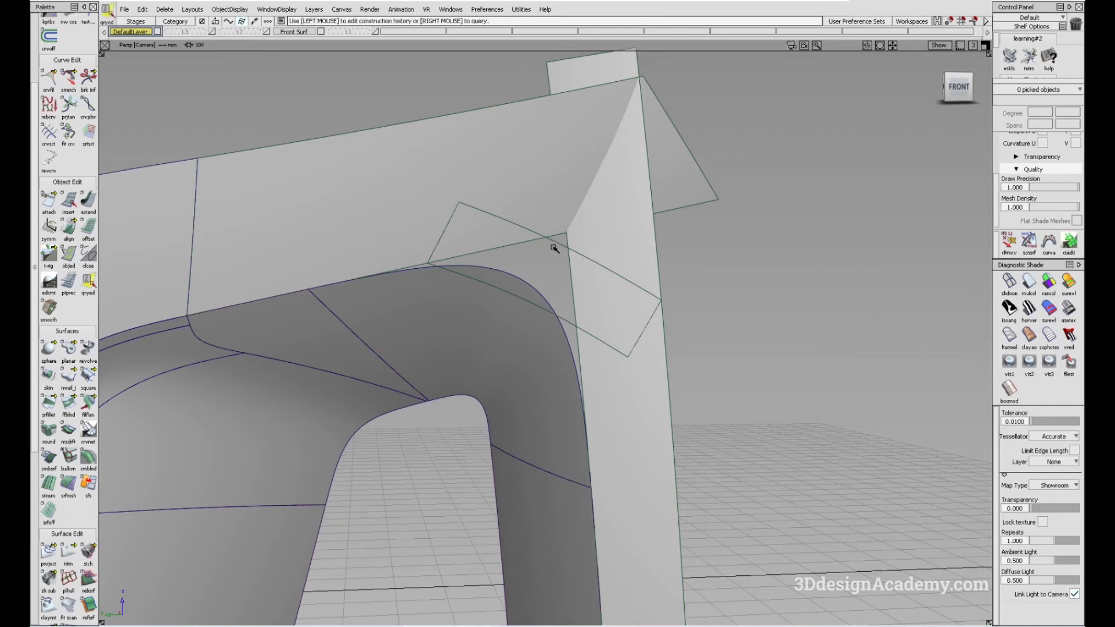
Delete the misfit surface fillet patch at the intake corner
left_click(48, 410)
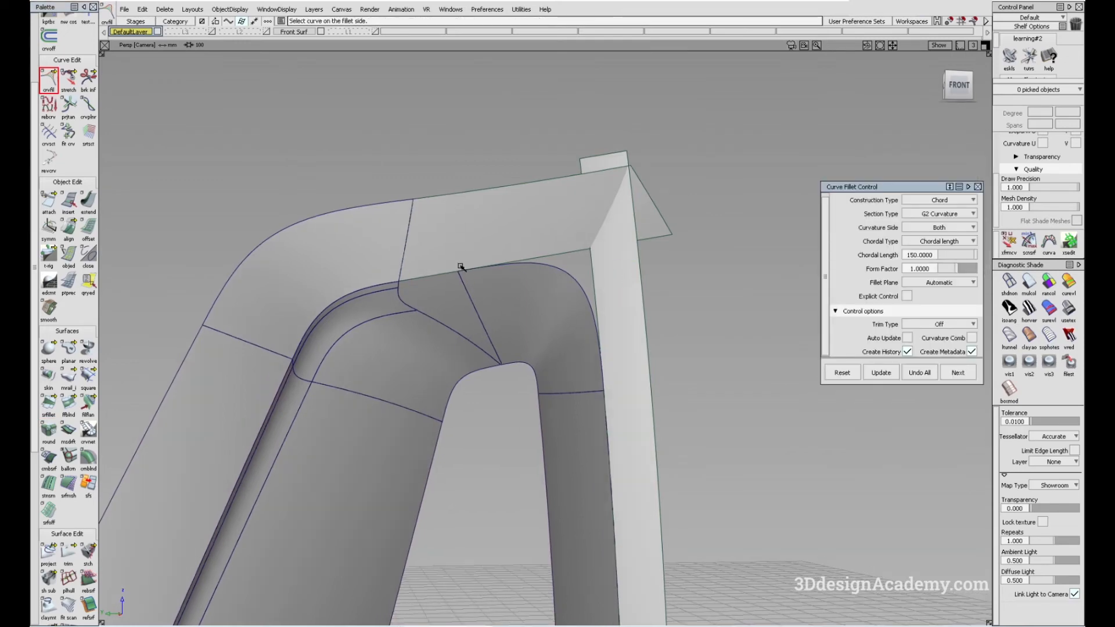
mouse_move(648, 384)
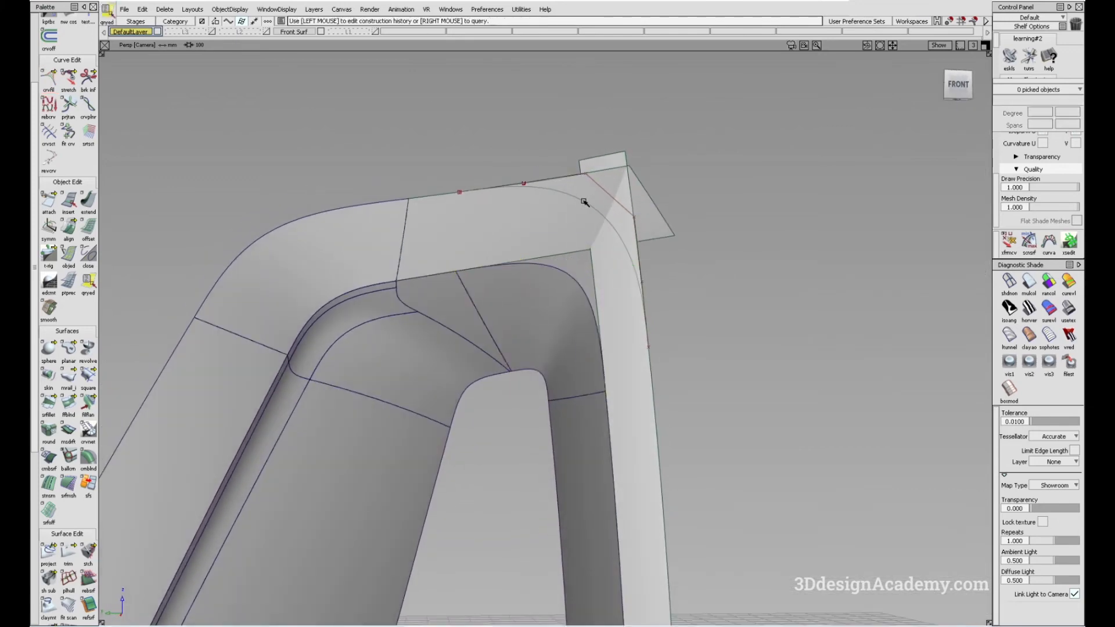
Pick the new 150 chordal-length G2 fillet curve for editing
left_click(49, 76)
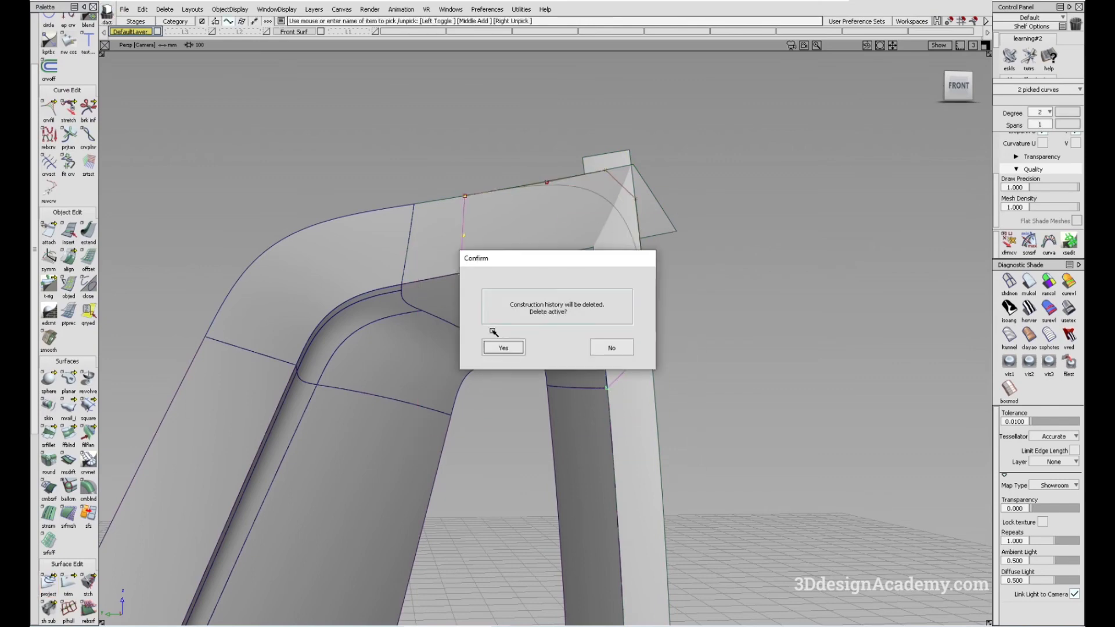
Confirm Yes to discard construction history and begin a four-sided Square fill patch for the corner
left_click(503, 348)
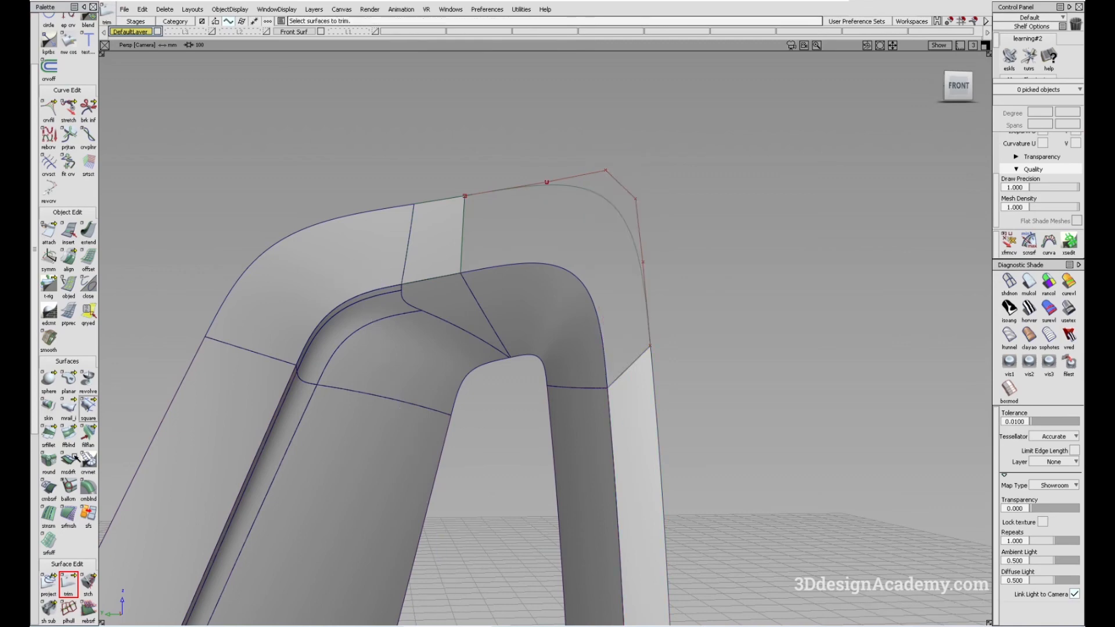
left_click(87, 410)
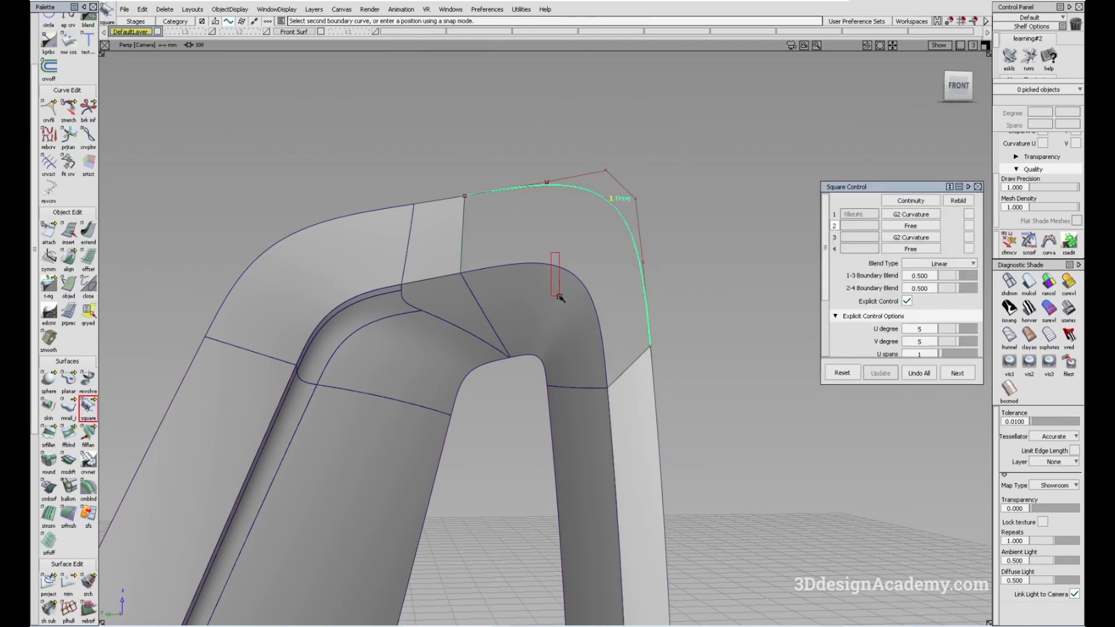